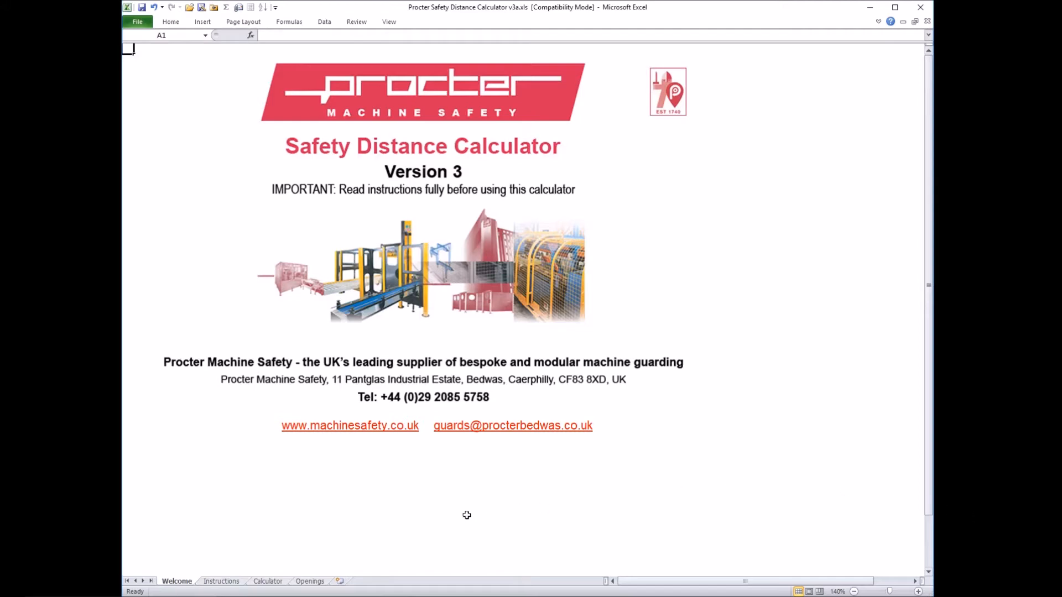
- View the Instructions, Calculator and Openings sheets in turn
click(221, 581)
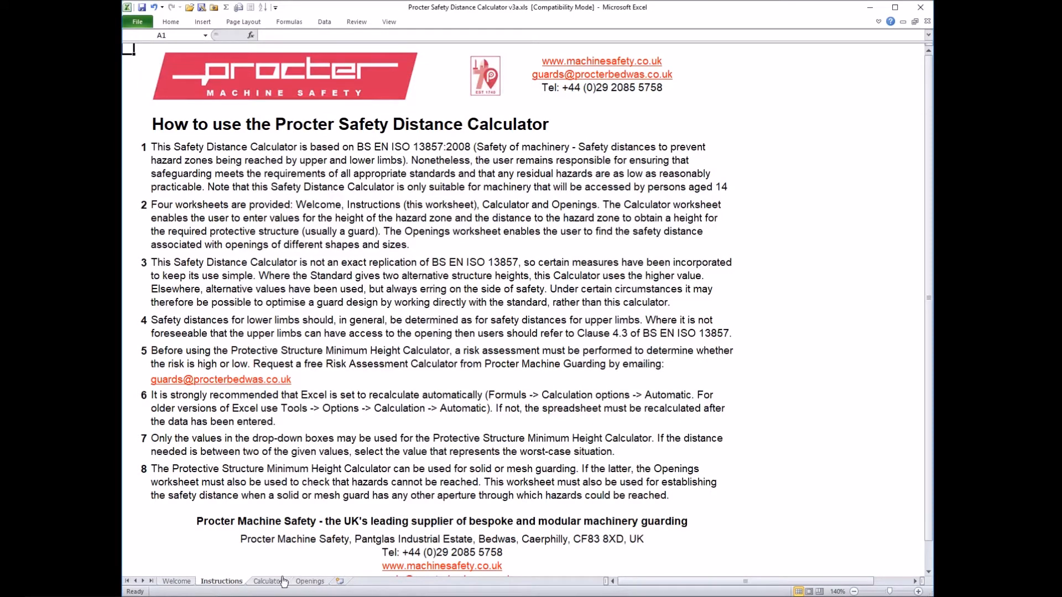
click(267, 581)
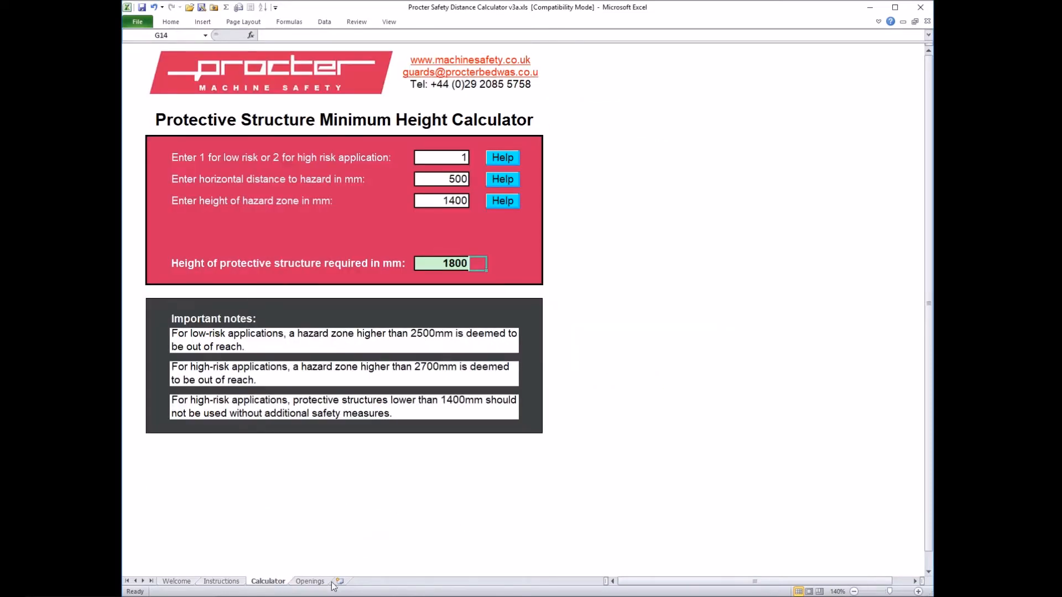
click(310, 582)
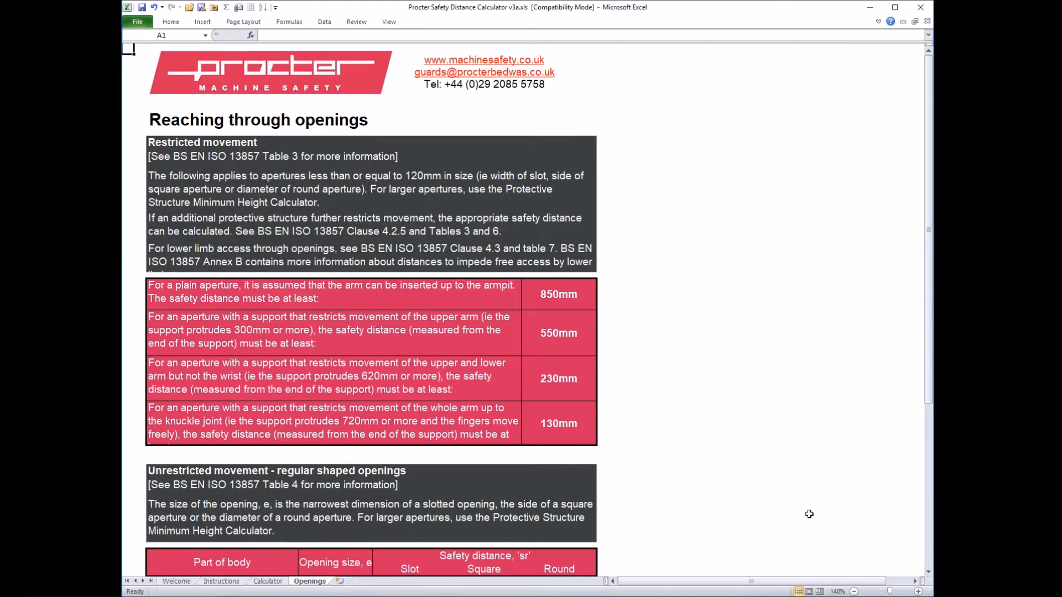
- Return to the Calculator sheet and view the Help guidance on choosing the risk level
click(267, 581)
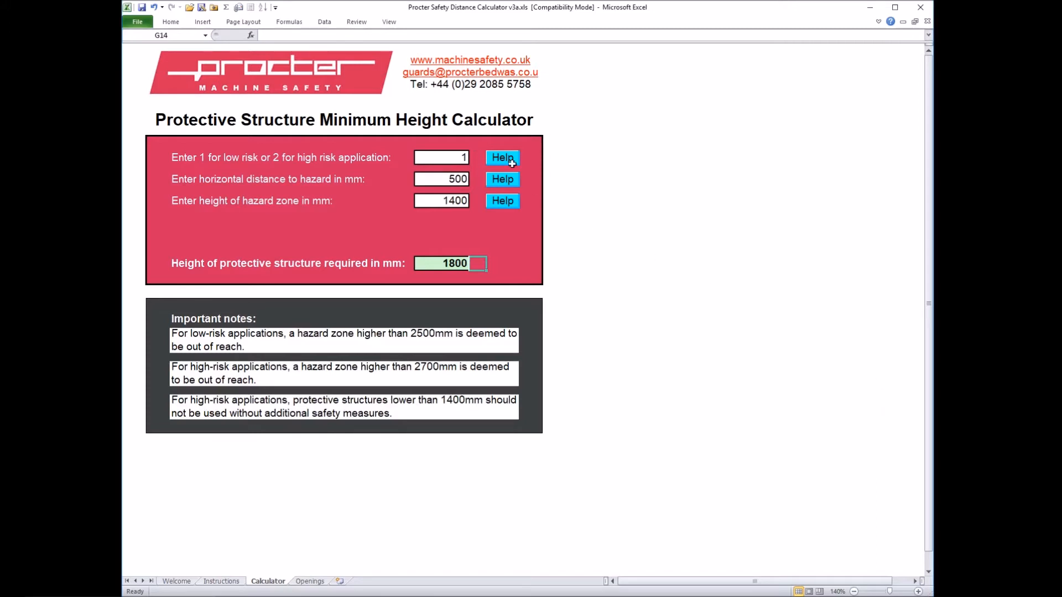
click(502, 157)
text(2)
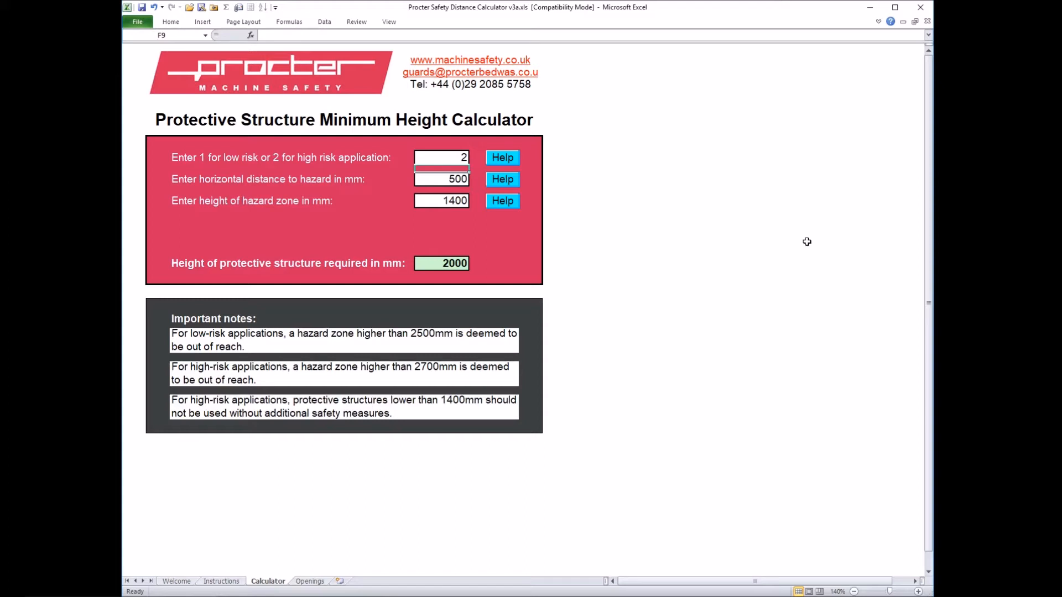
mouse_move(440, 202)
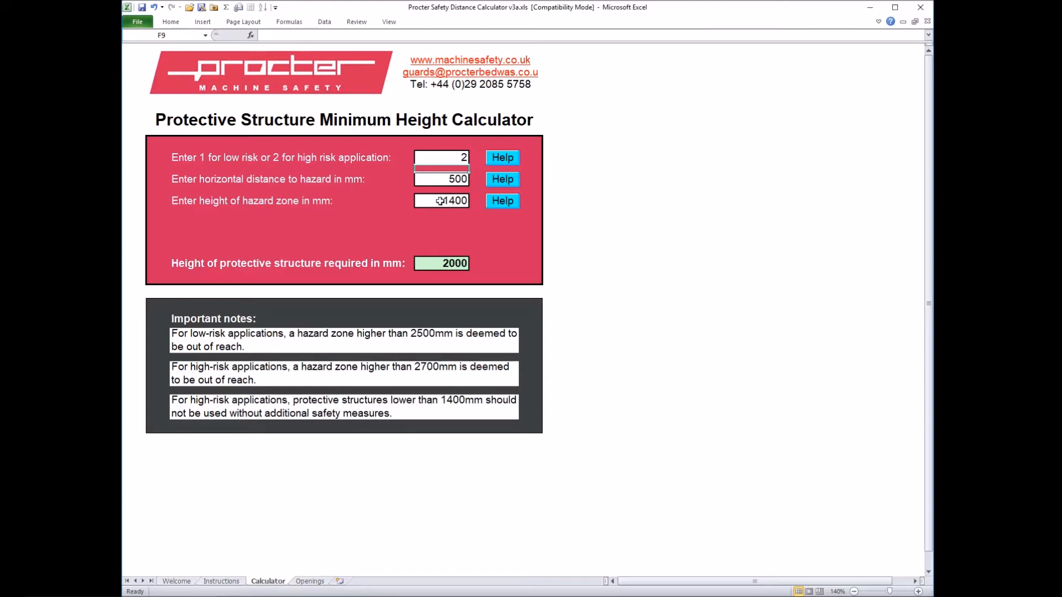
- Set hazard zone height to 1200 mm and try 900 mm, then other horizontal distances
click(473, 200)
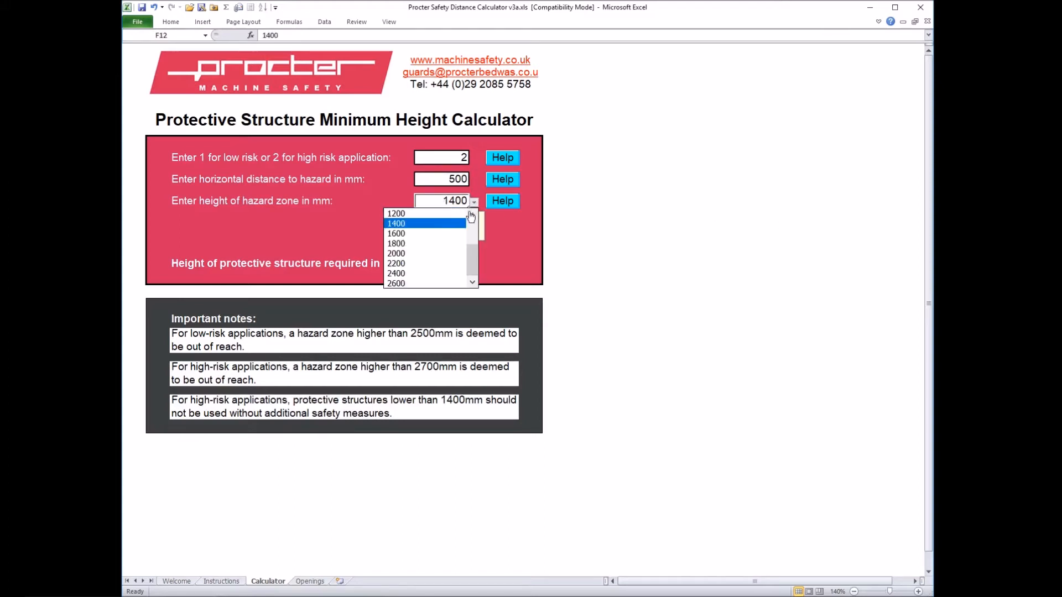
click(396, 213)
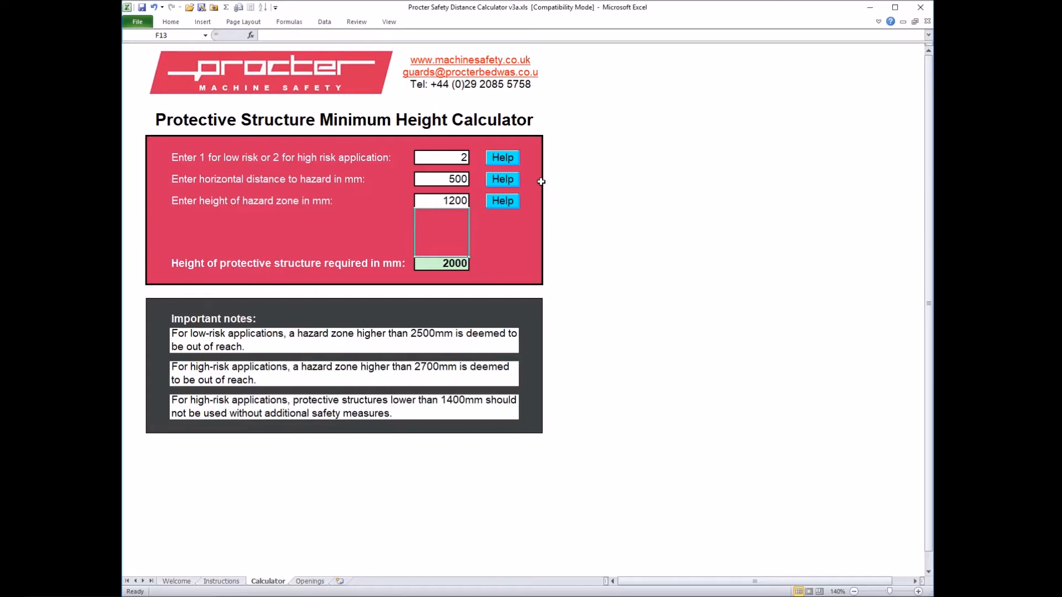
click(441, 179)
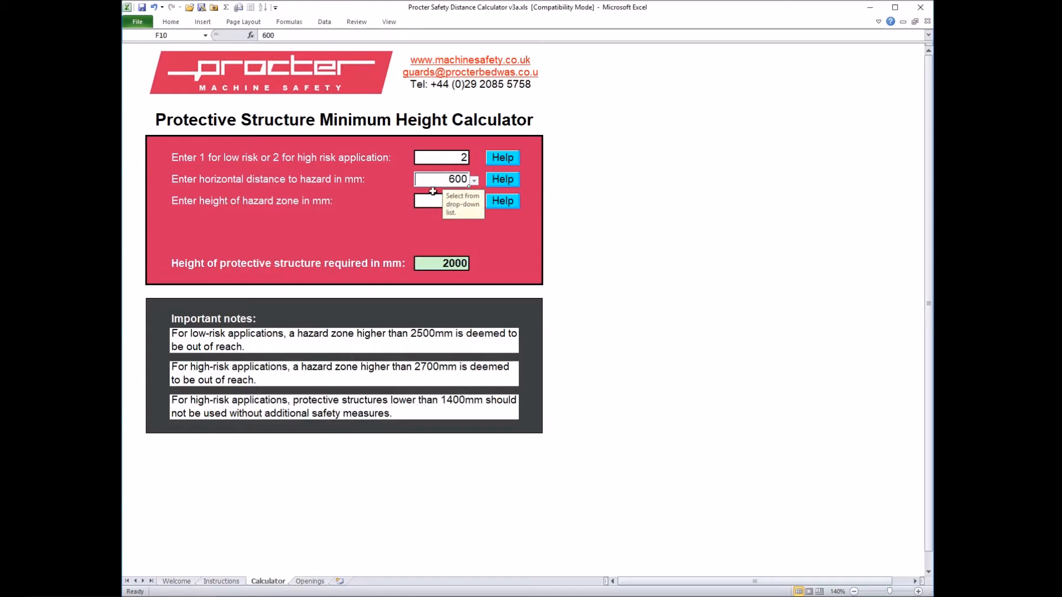
click(474, 179)
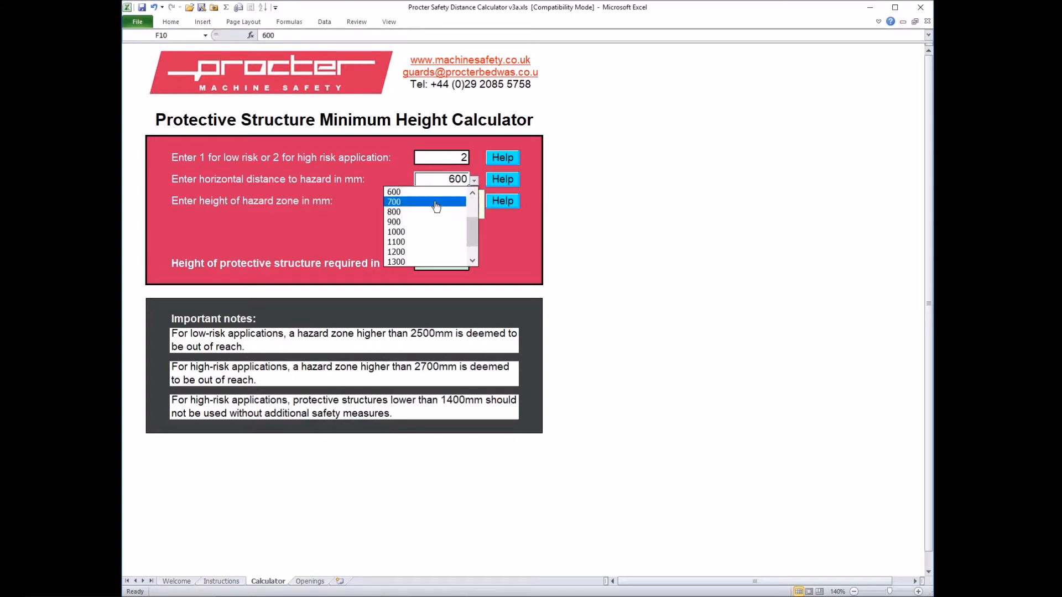
click(394, 212)
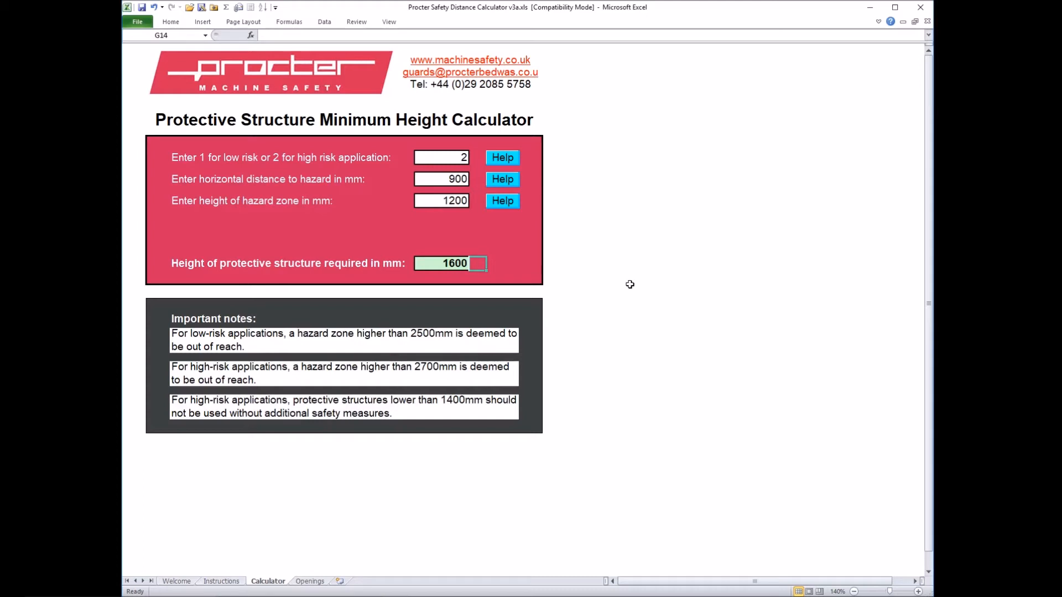
click(441, 179)
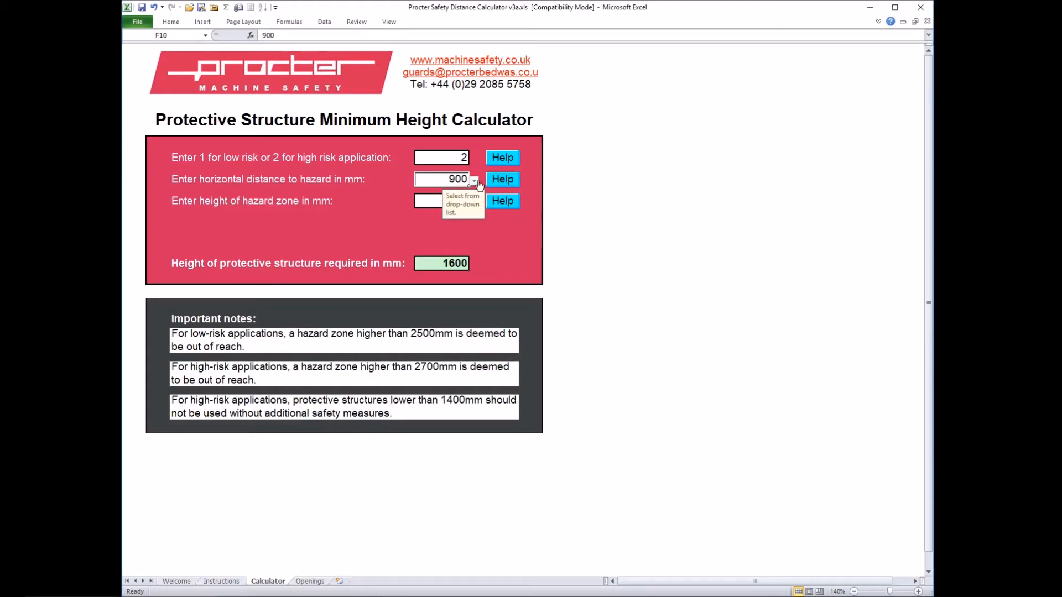
click(474, 178)
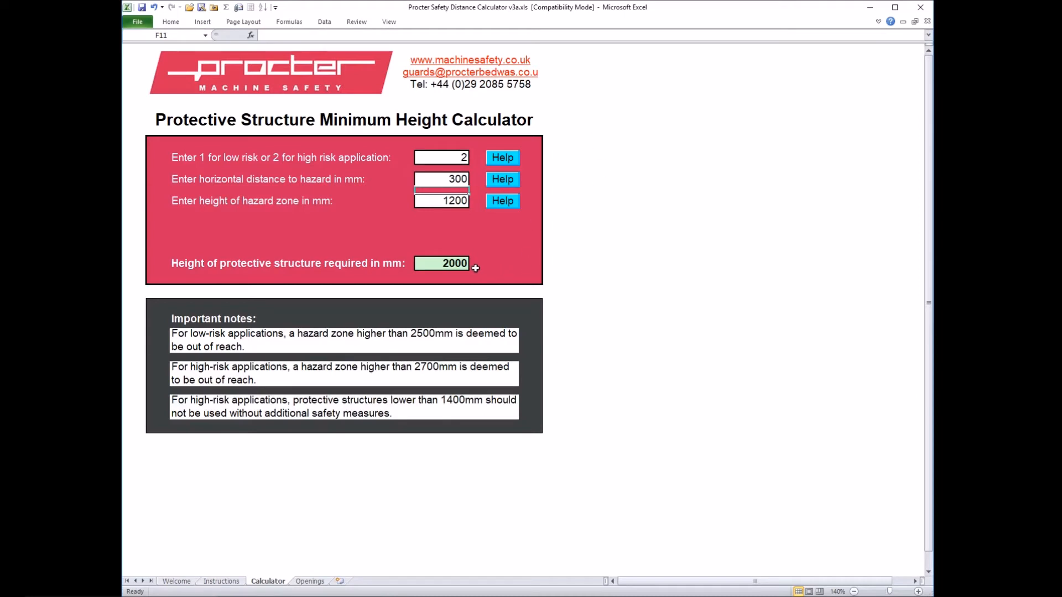
- Enter the risk level, then pick 500 mm distance and 1400 mm hazard height from the drop-downs
click(480, 264)
text(1)
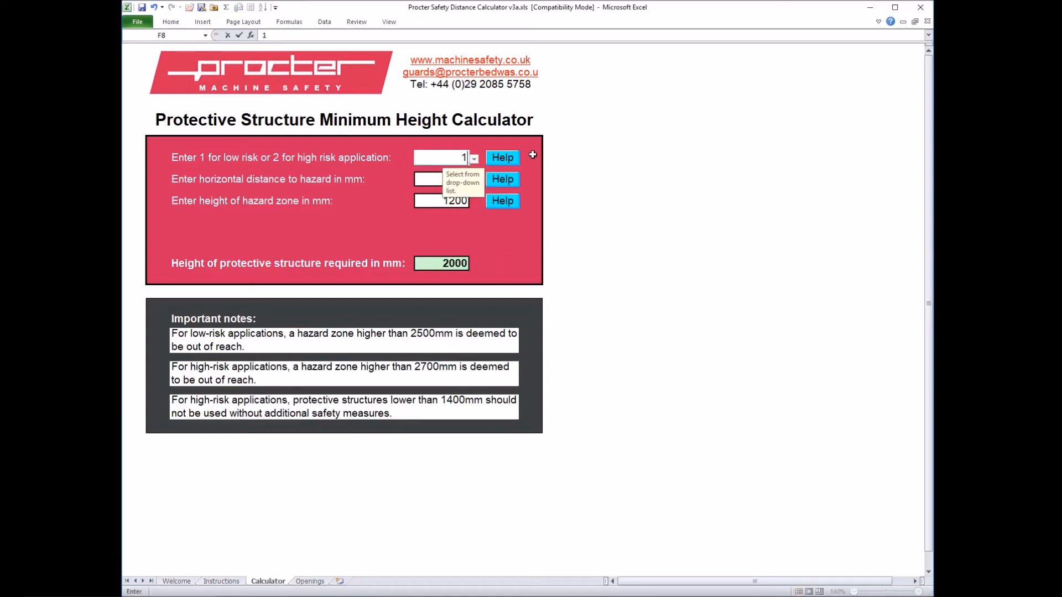
text(300)
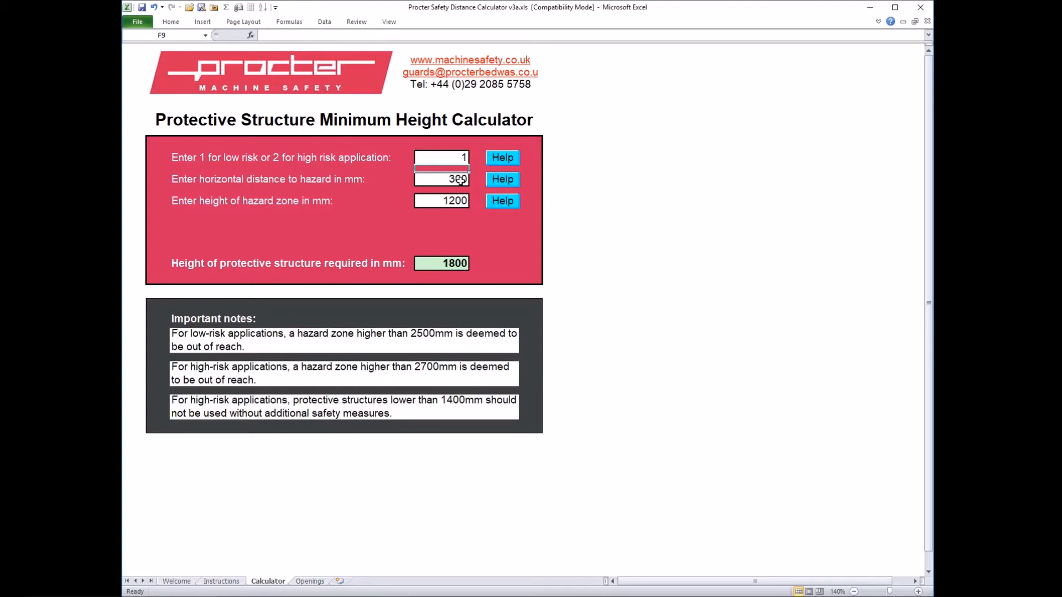
click(474, 179)
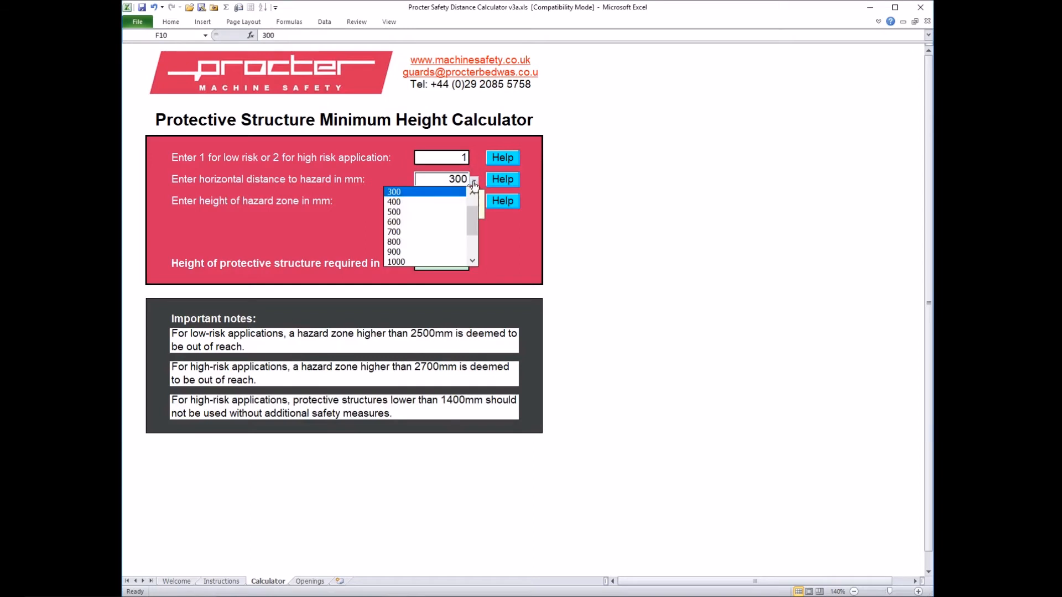
click(393, 201)
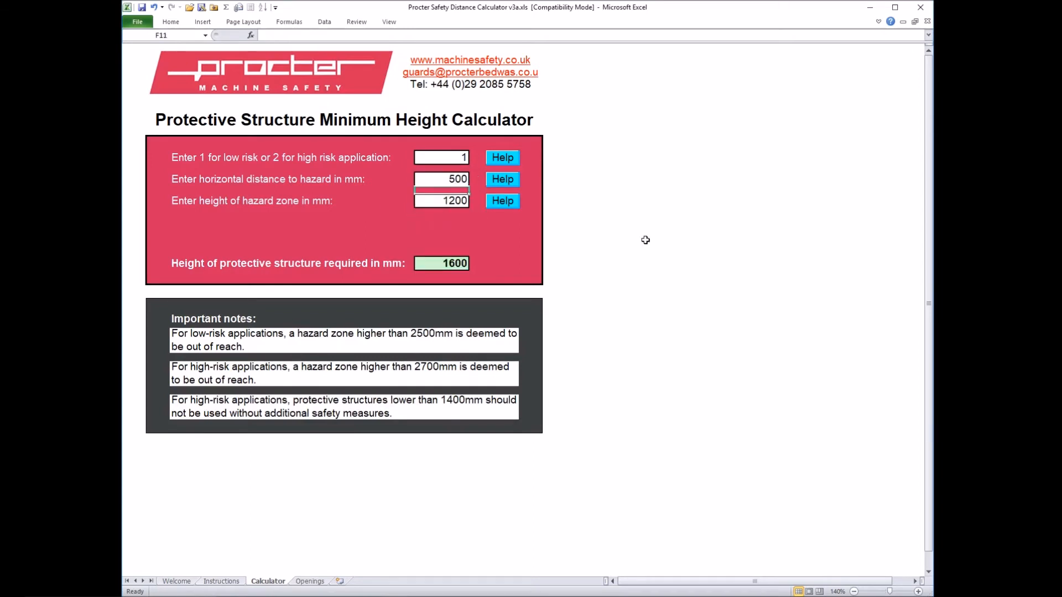
click(441, 200)
text(1400)
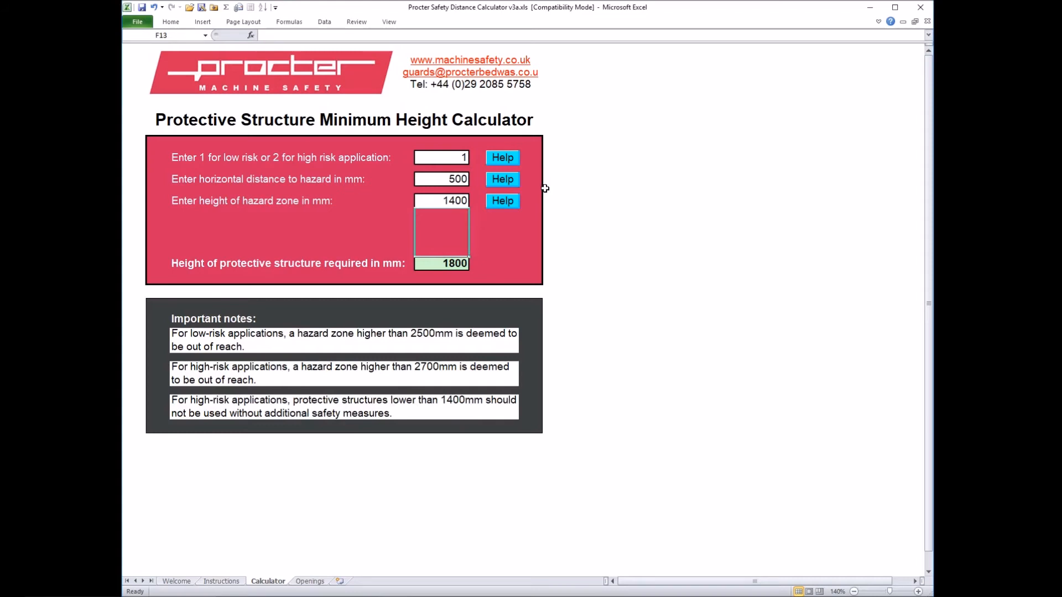
mouse_move(473, 263)
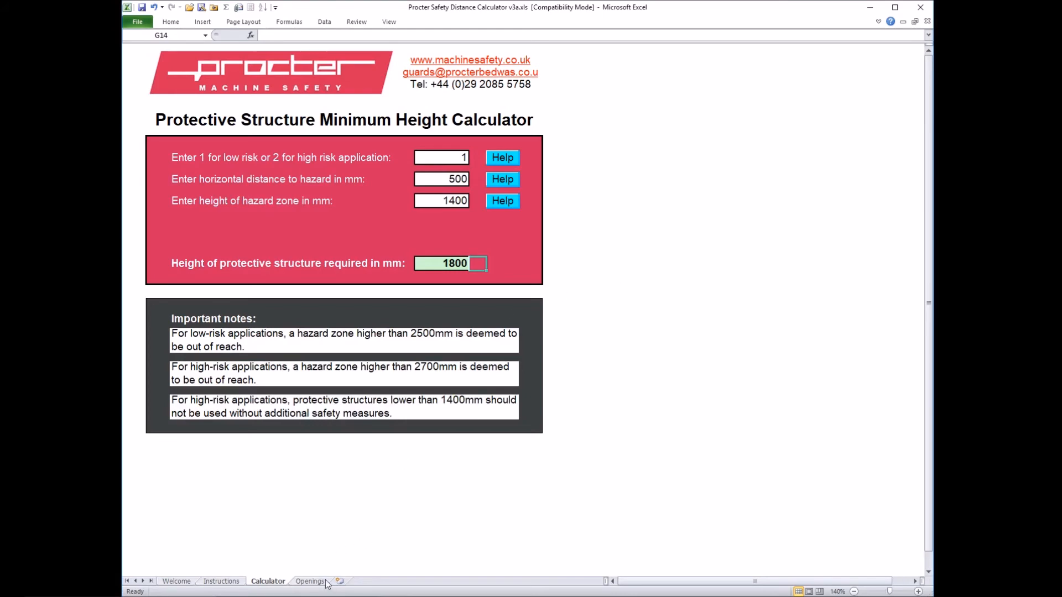
- Switch to the Reaching through openings sheet
click(310, 582)
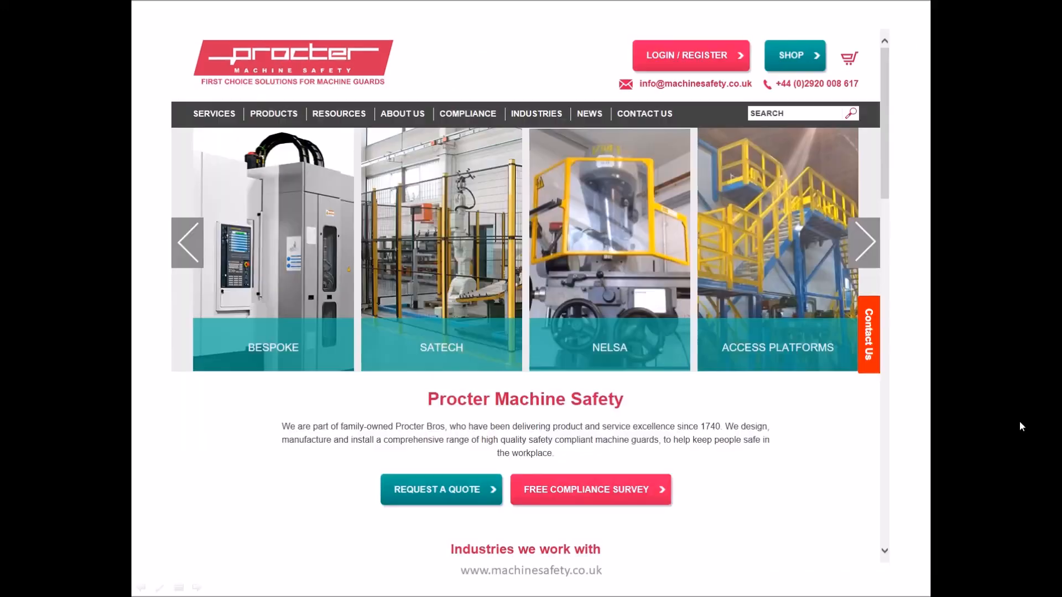
mouse_move(1030, 425)
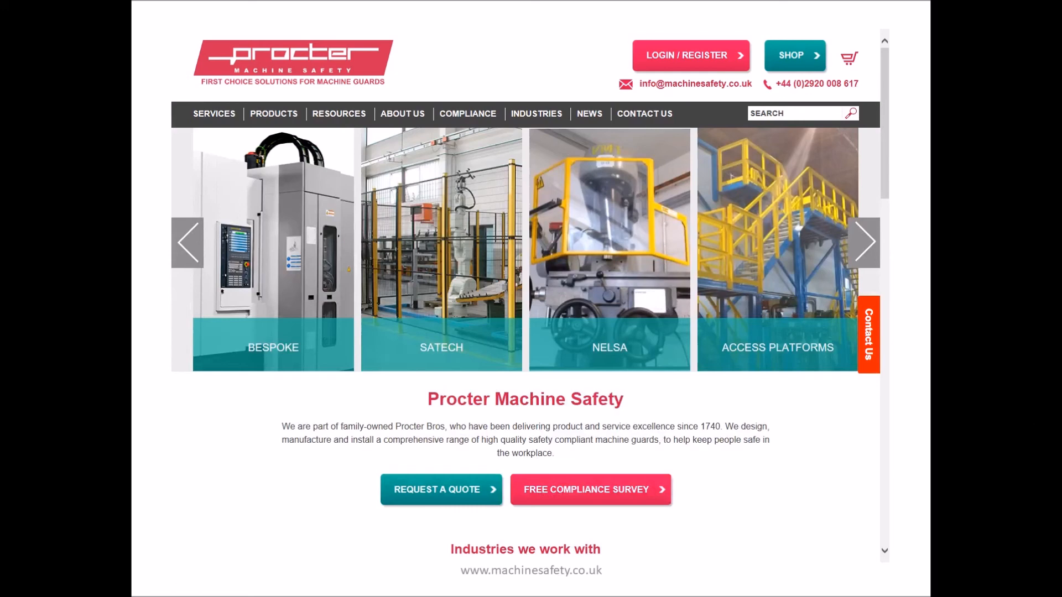
- Browse Resources > Free Downloads on machinesafety.co.uk, then go to the Services page
click(339, 113)
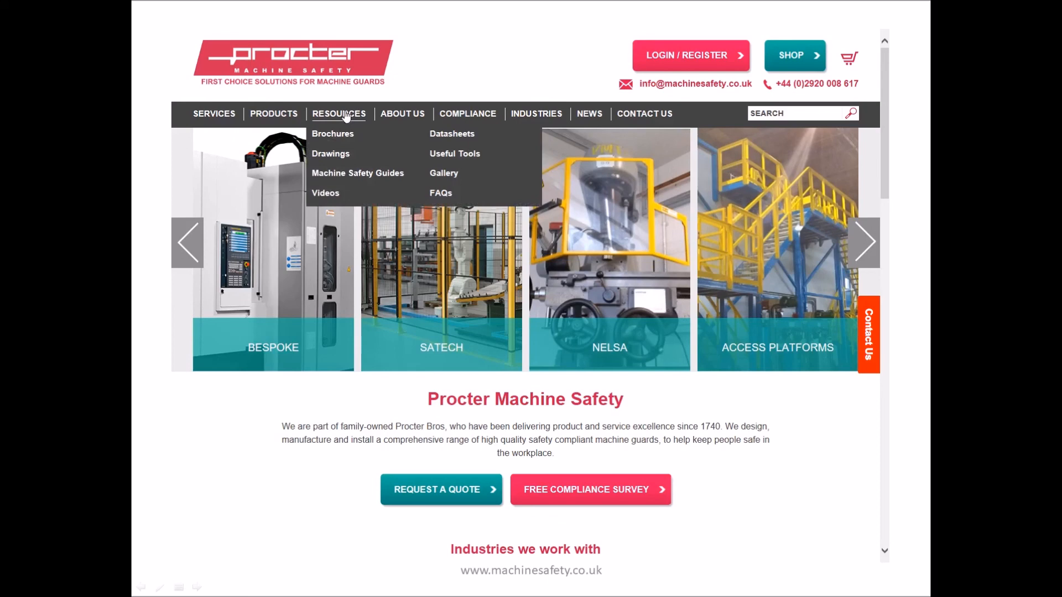
click(332, 134)
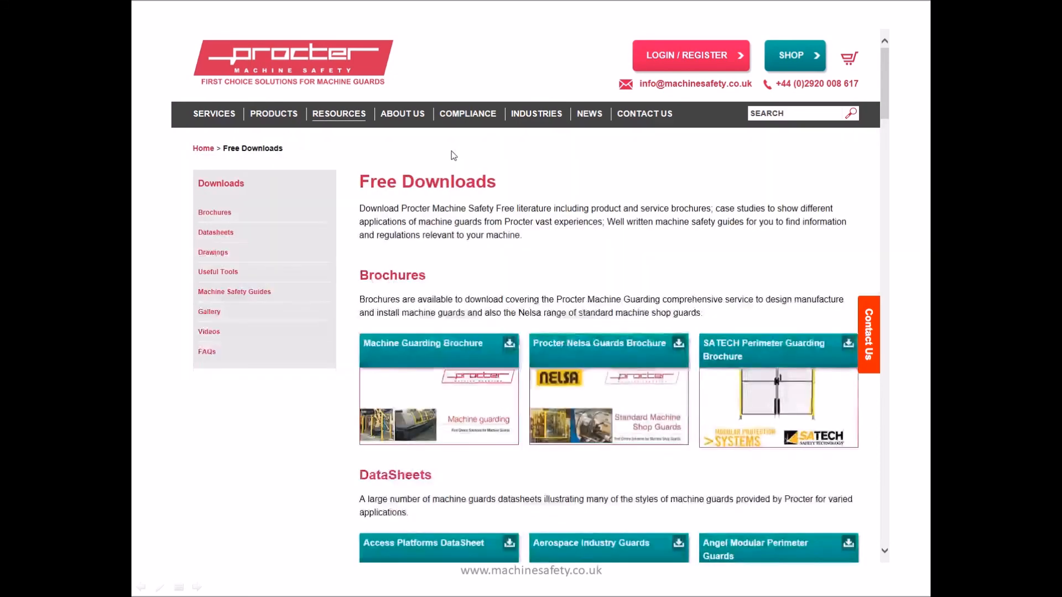
scroll(down, 3)
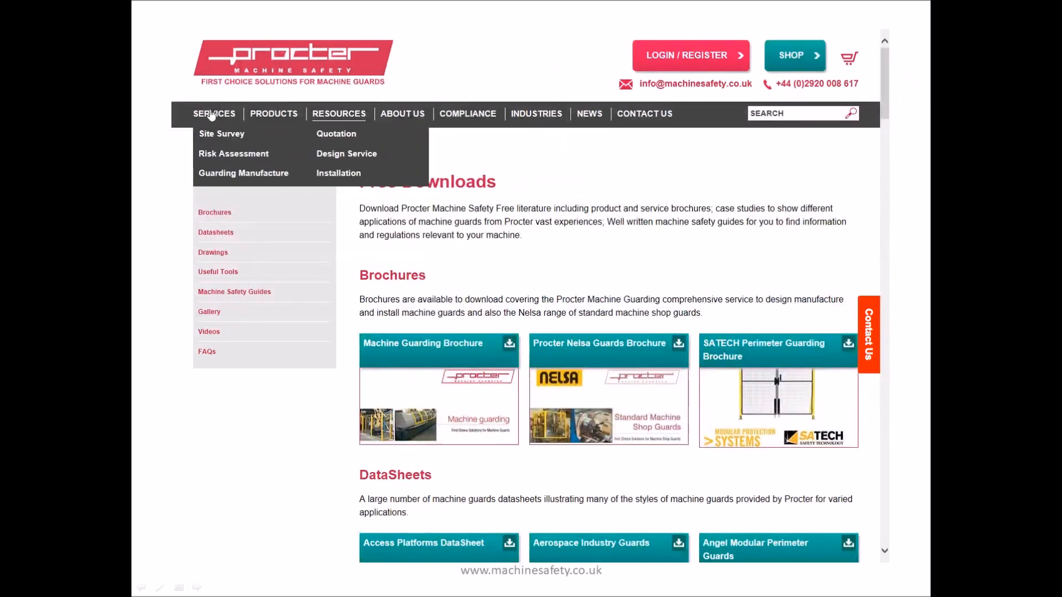
click(213, 114)
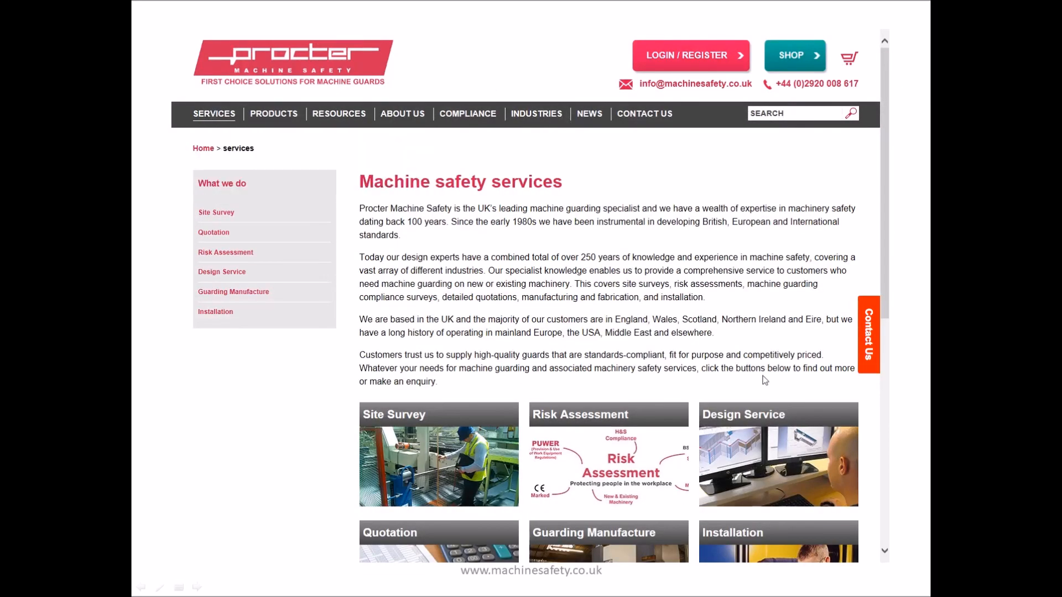